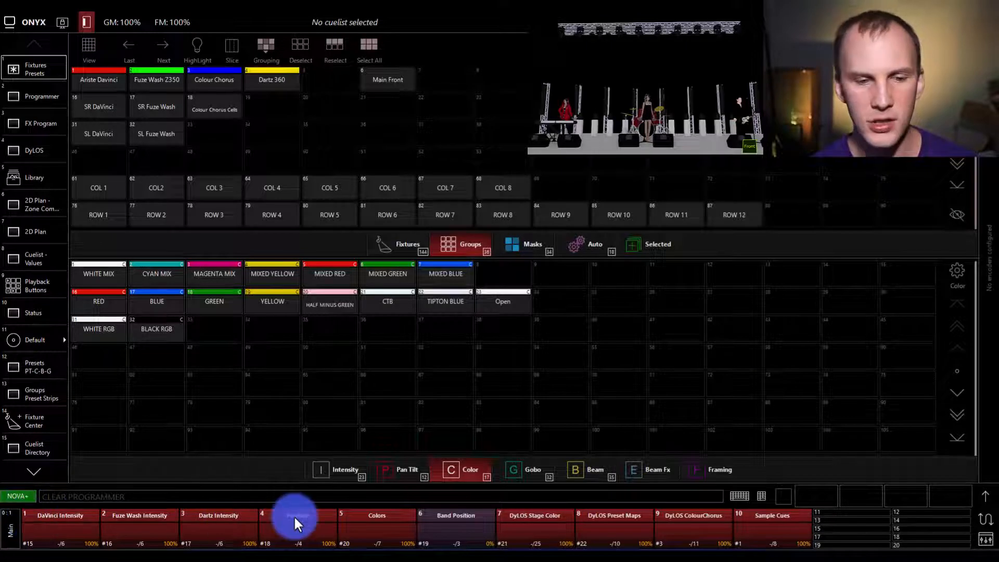
Set the SR/SL DaVinci groups to 100% intensity, Cross position, Magenta Mix colour and gobo 1.5
click(297, 526)
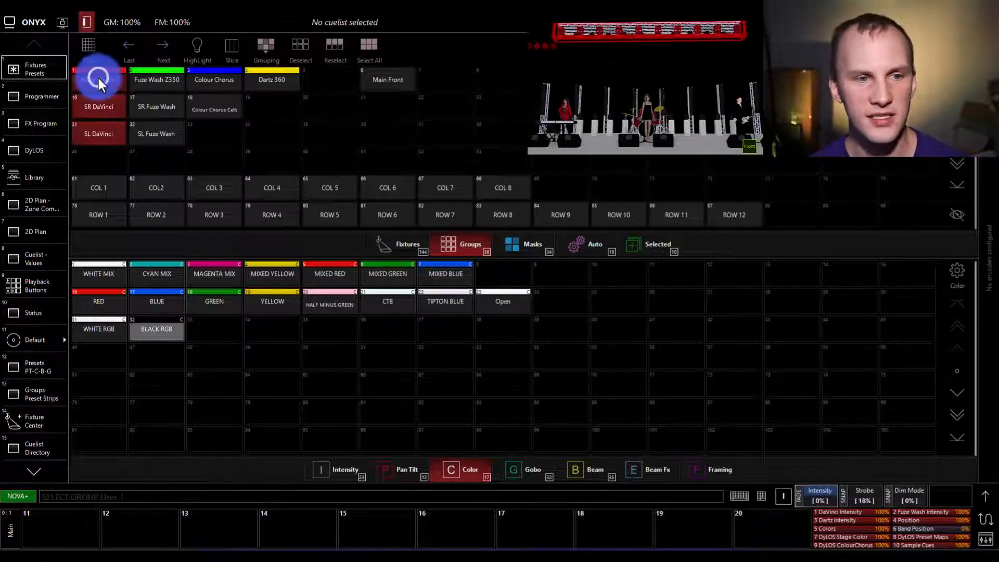
click(336, 469)
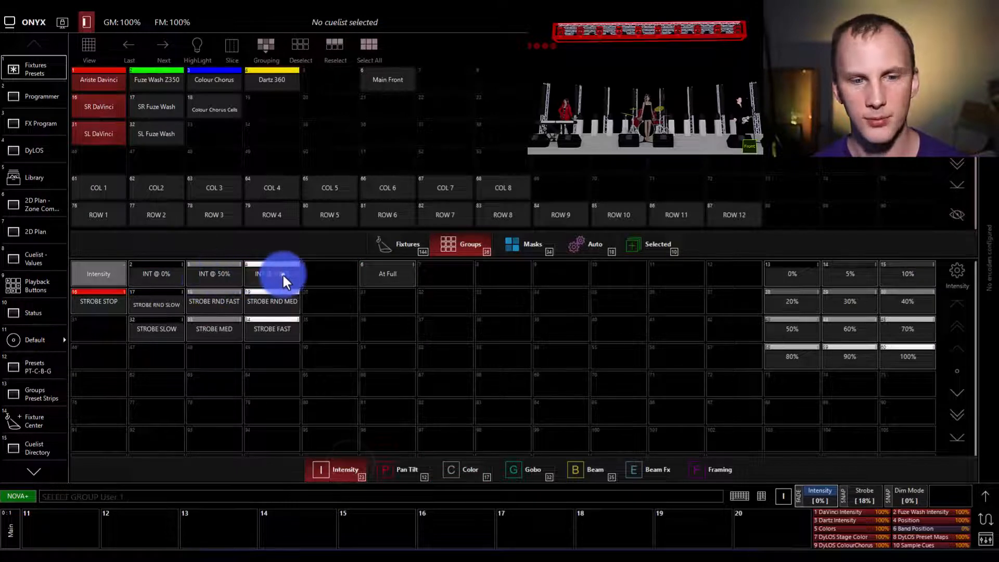
click(407, 469)
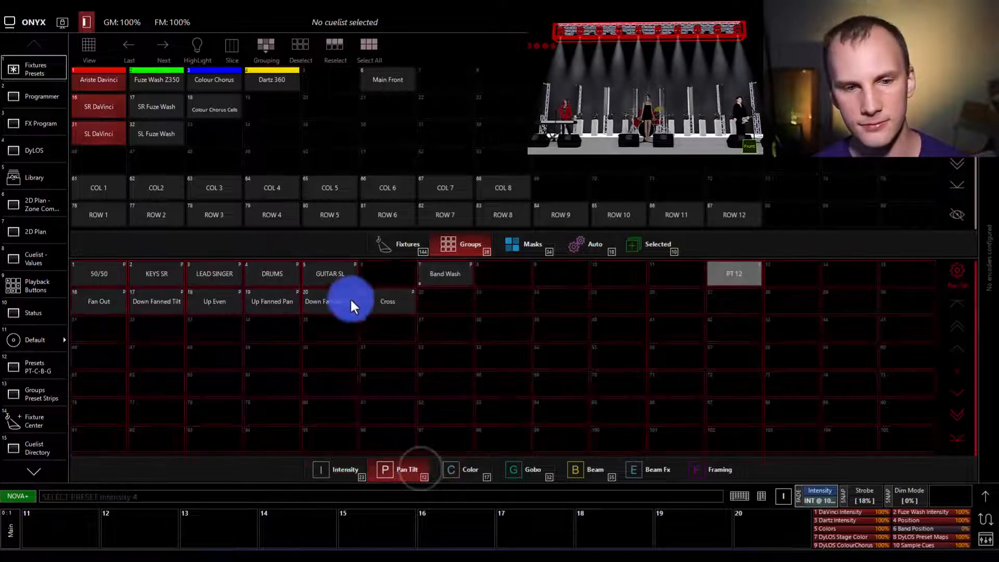
click(460, 469)
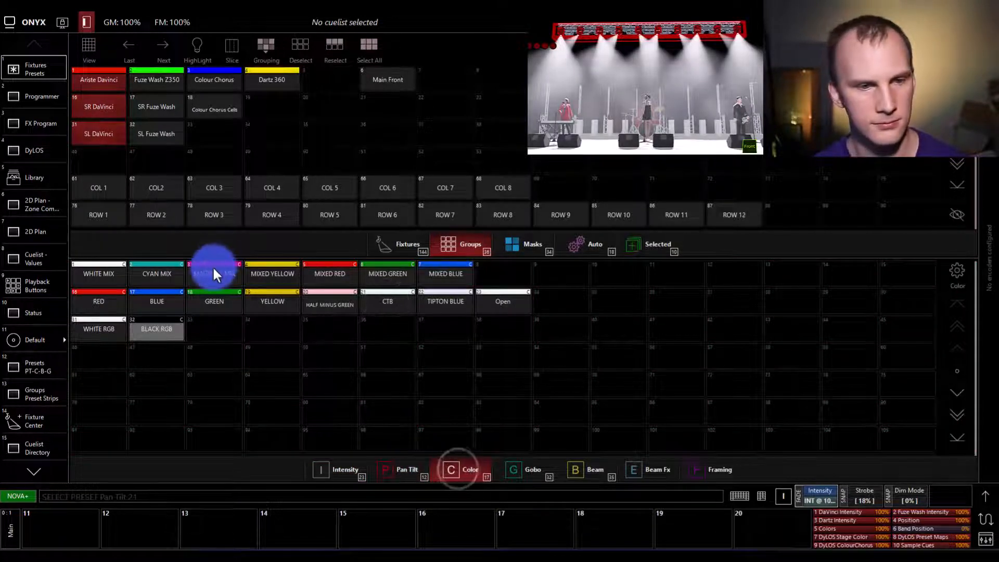
click(526, 469)
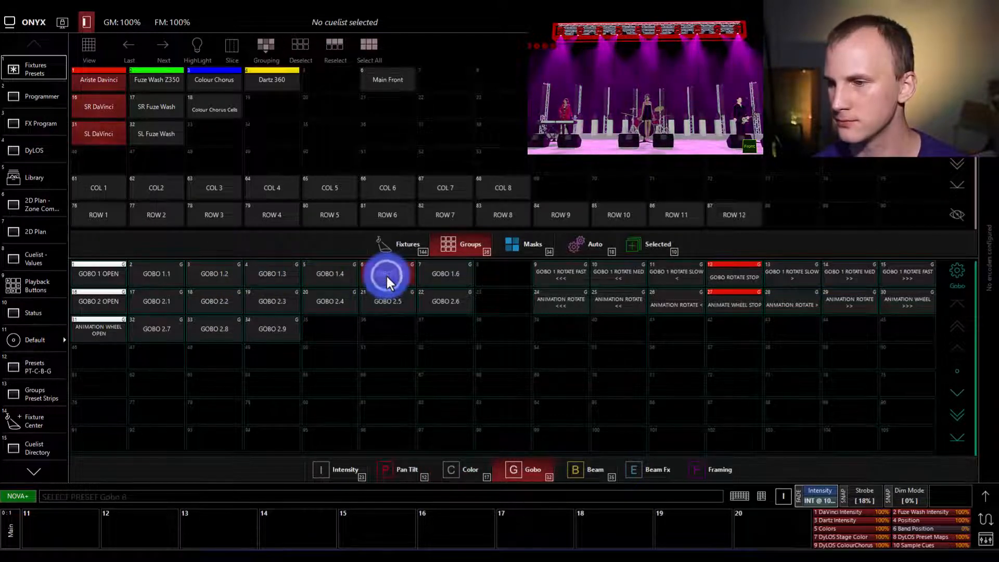
click(387, 274)
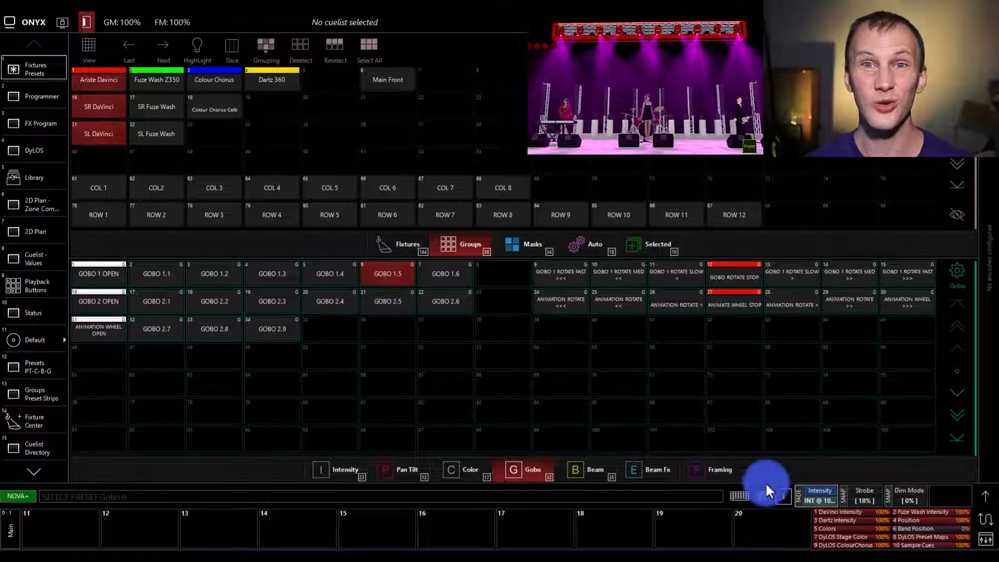
Record the look to fader 11 as the standard cuelist 'Cross Magenta DaVinci'
click(761, 495)
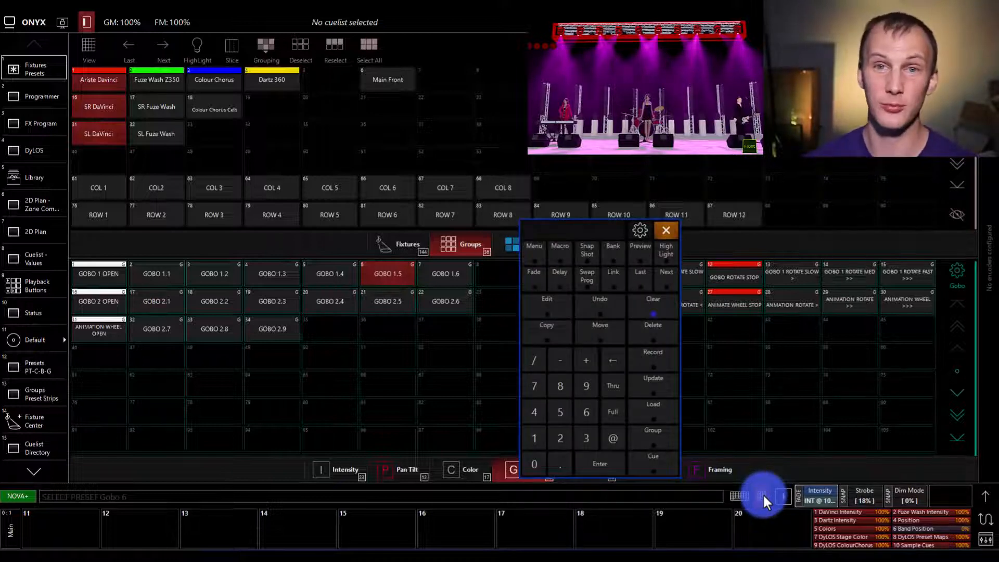
click(652, 354)
text(Cross Magenta DaVinci)
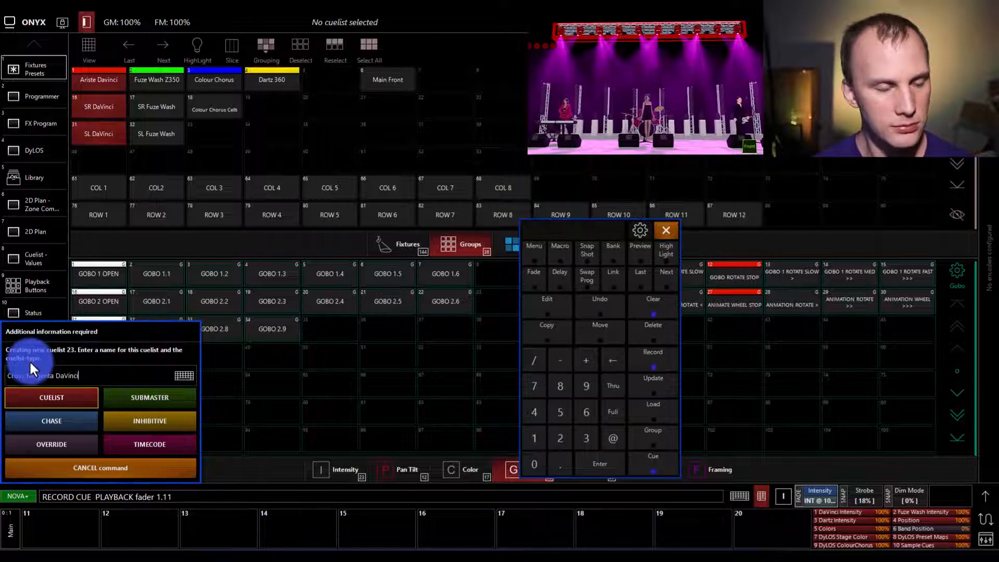
click(51, 396)
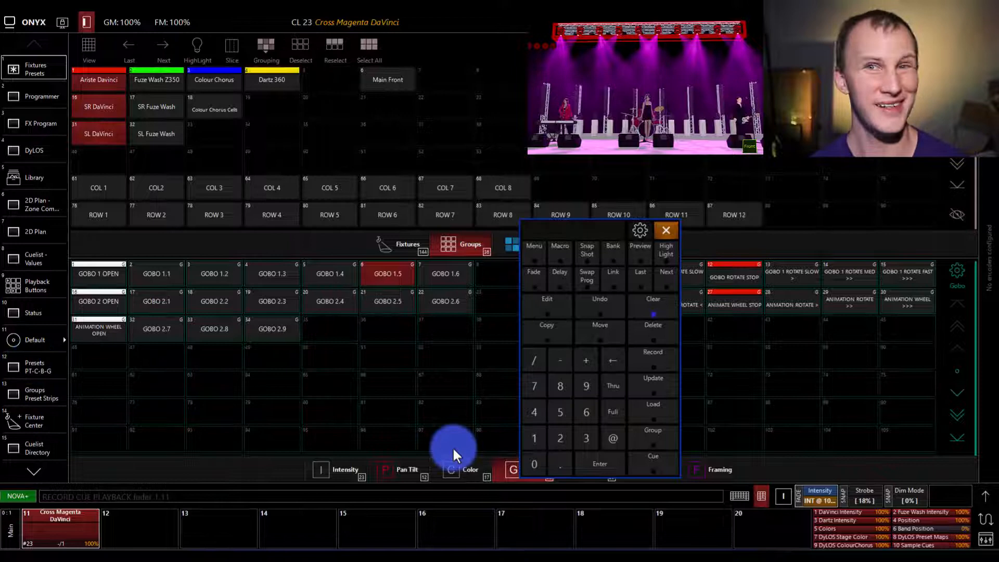
Clear the programmer and test-play the Cross Magenta DaVinci cuelist on fader 11
click(651, 299)
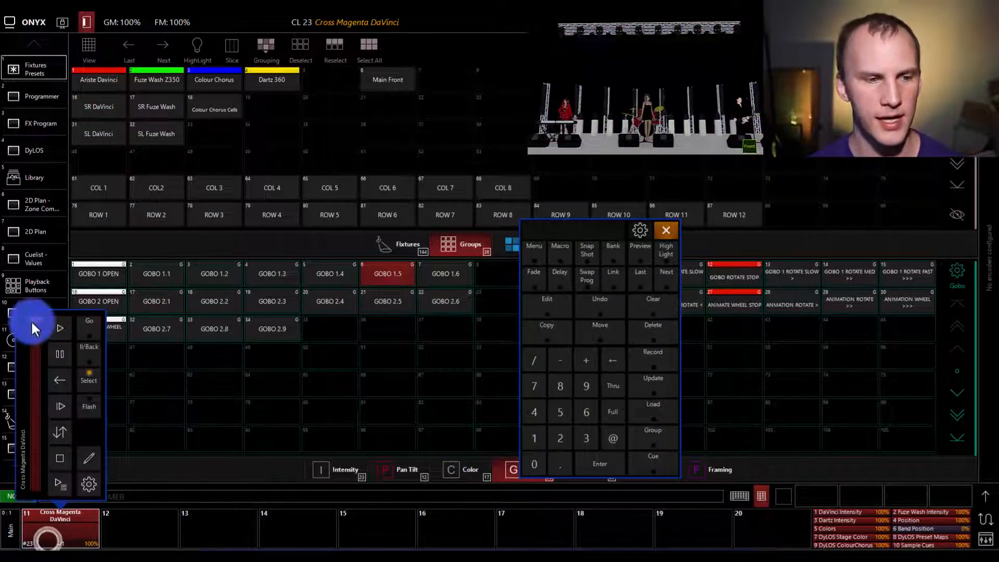
click(59, 327)
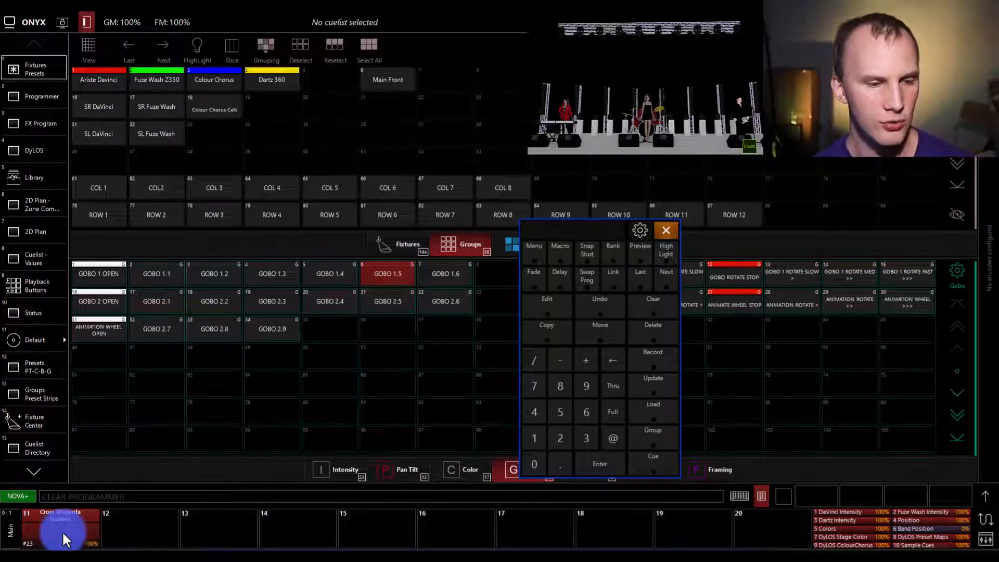
click(60, 525)
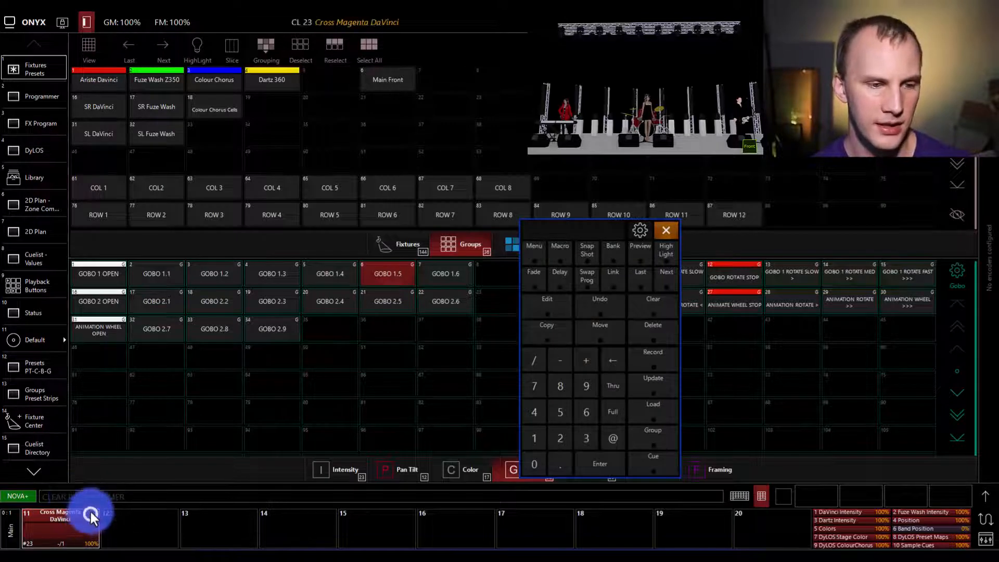
click(91, 516)
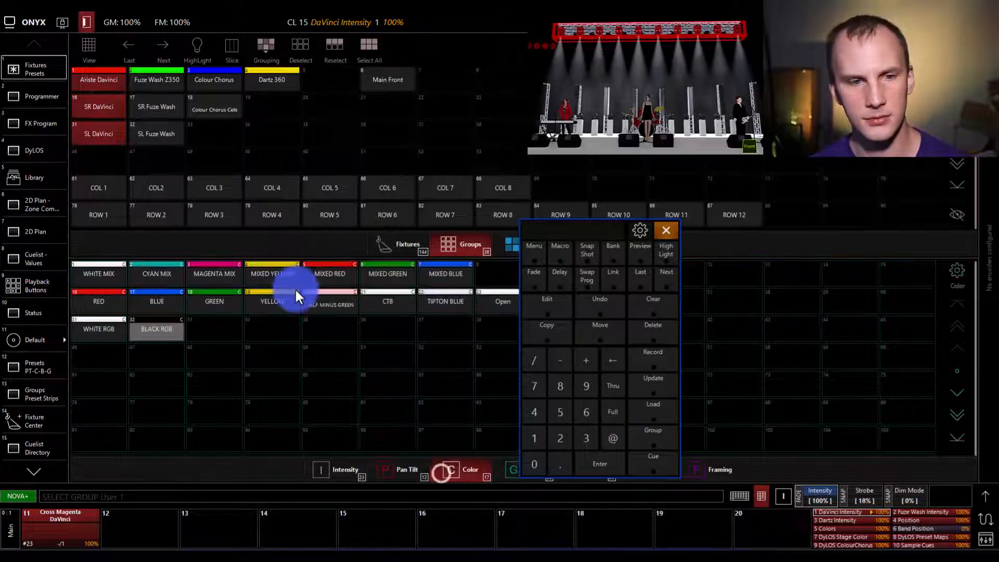
Set Mixed Red colour and Drums position, then record it to fader 12 as cuelist 'Test2'
click(329, 273)
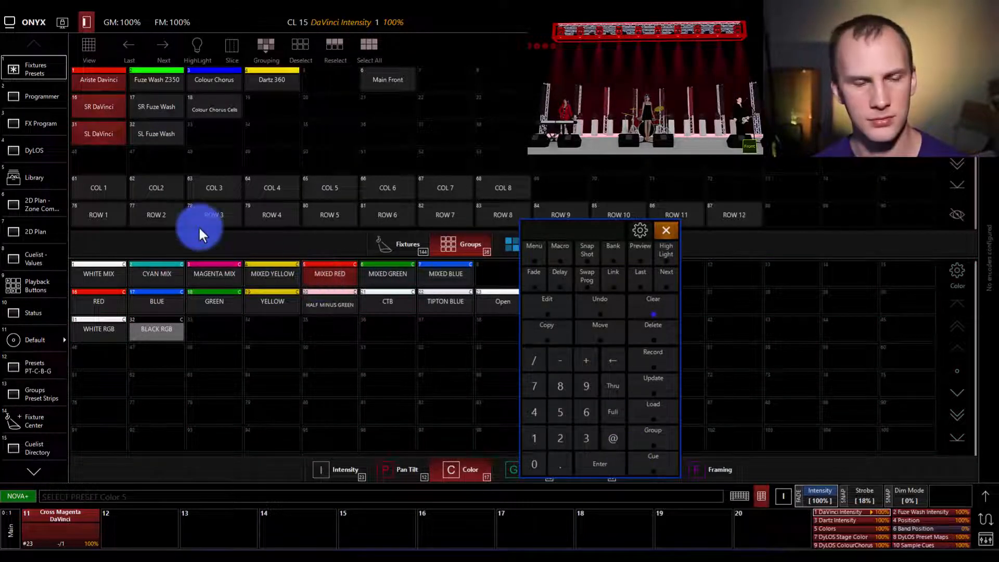
click(398, 469)
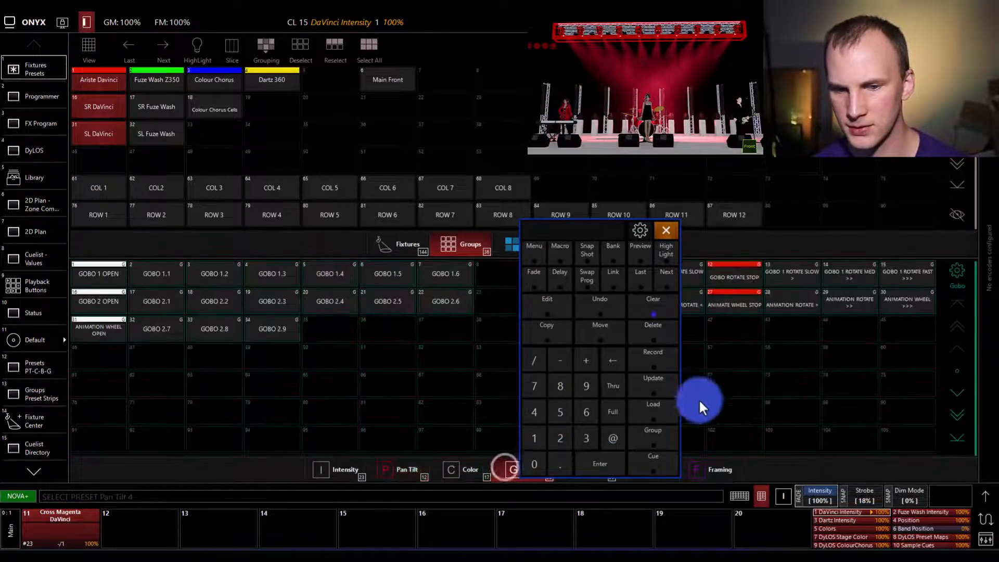
click(652, 357)
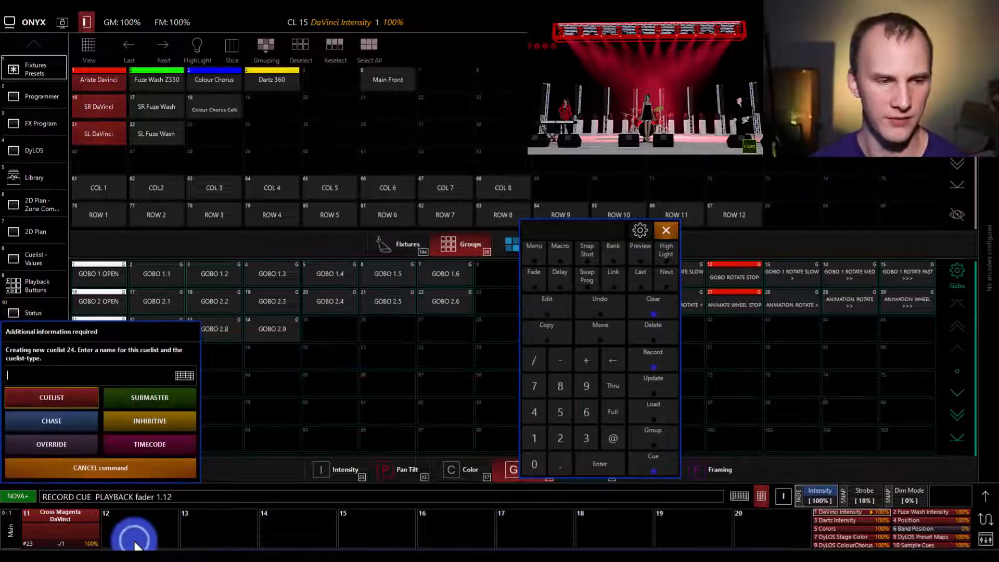
text(Test2)
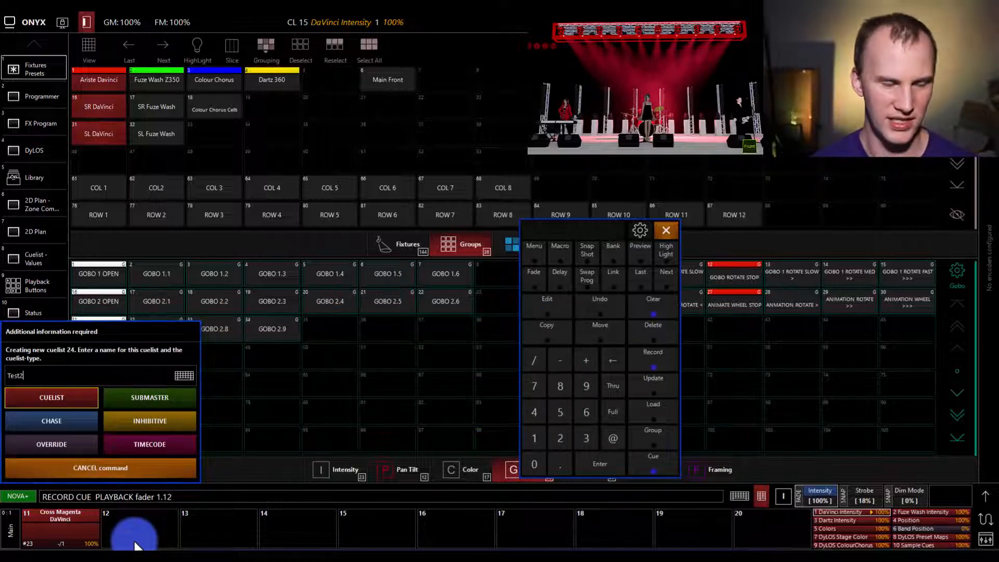
click(51, 396)
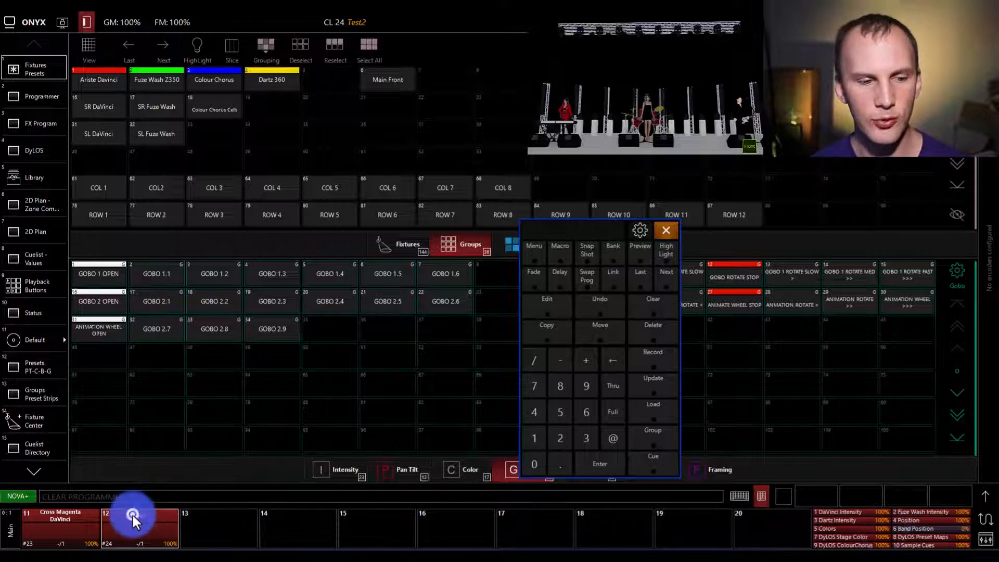
Close the Test2 popup and run the DaVinci Intensity cuelist to full on the first playback page
click(139, 522)
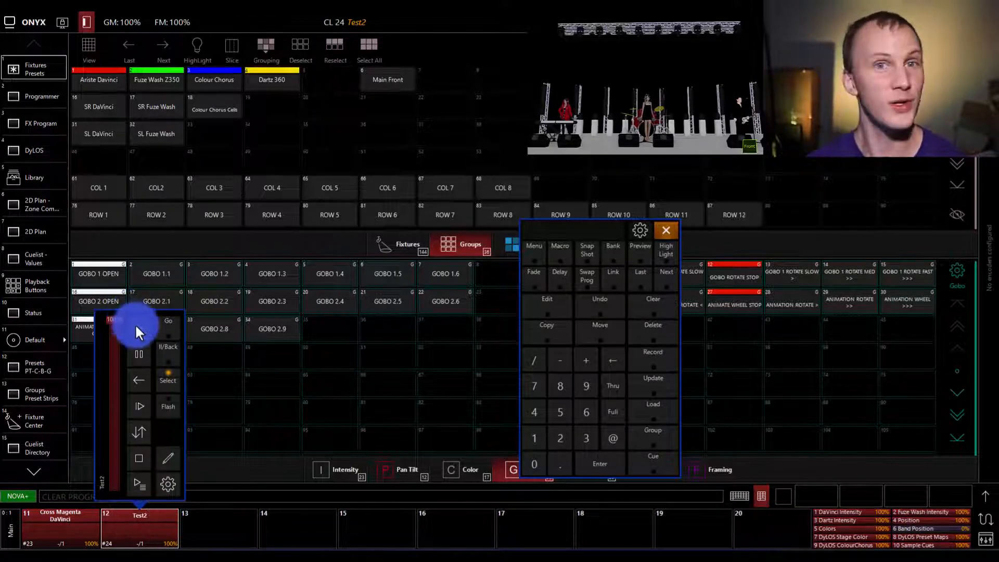
click(168, 320)
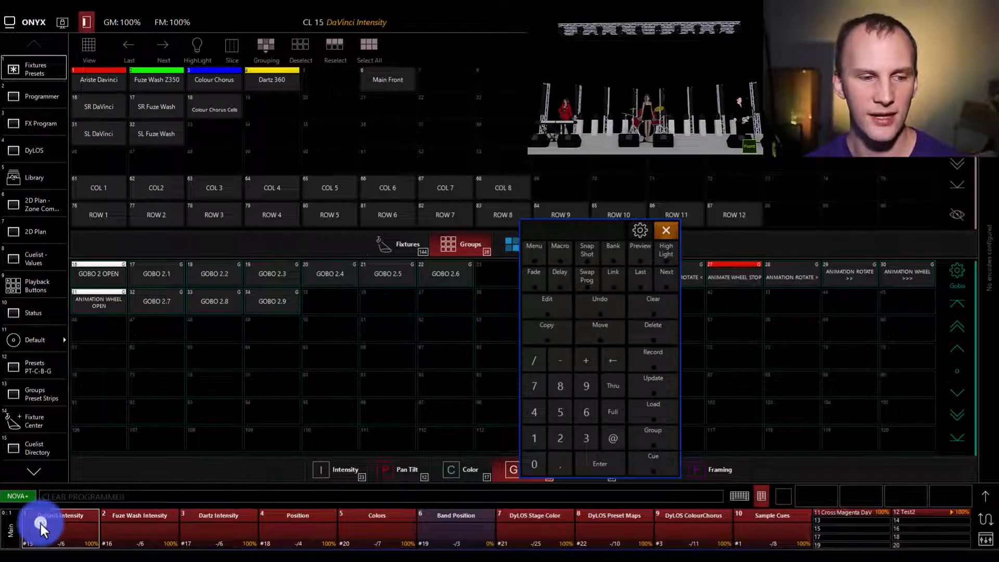
click(41, 525)
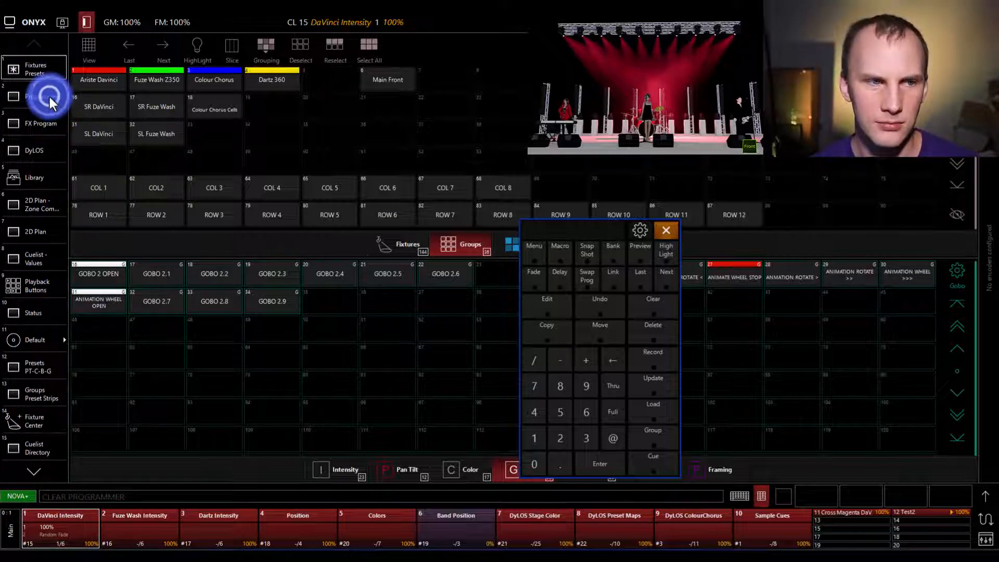
Inspect the Programmer values for the DaVinci fixtures (Drums, Mixed Red)
click(35, 96)
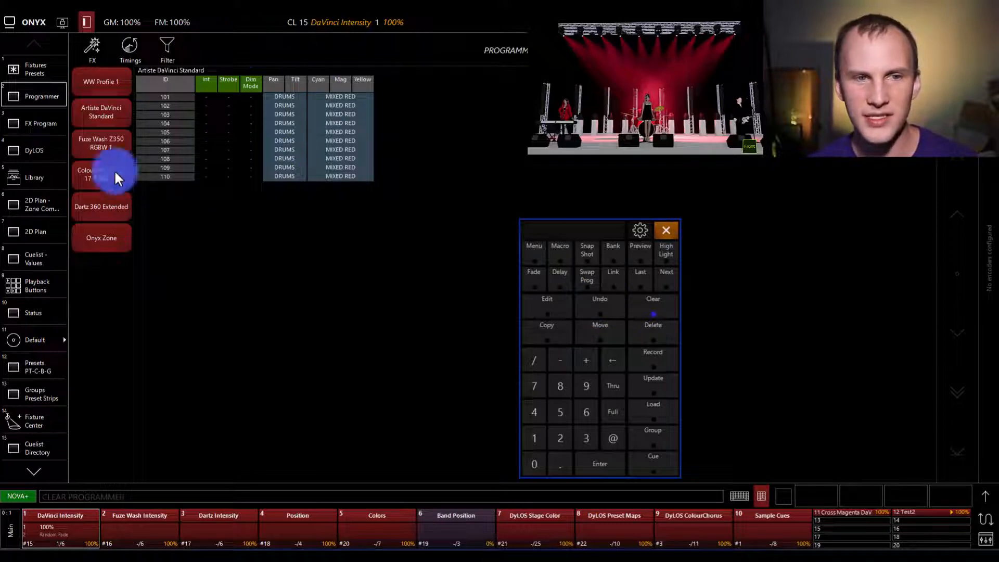
click(101, 174)
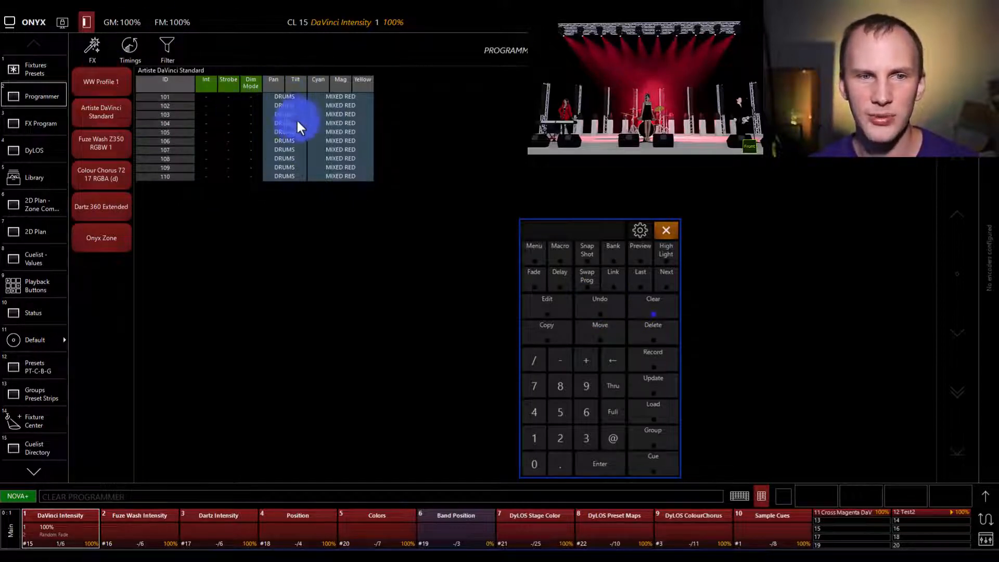
mouse_move(356, 189)
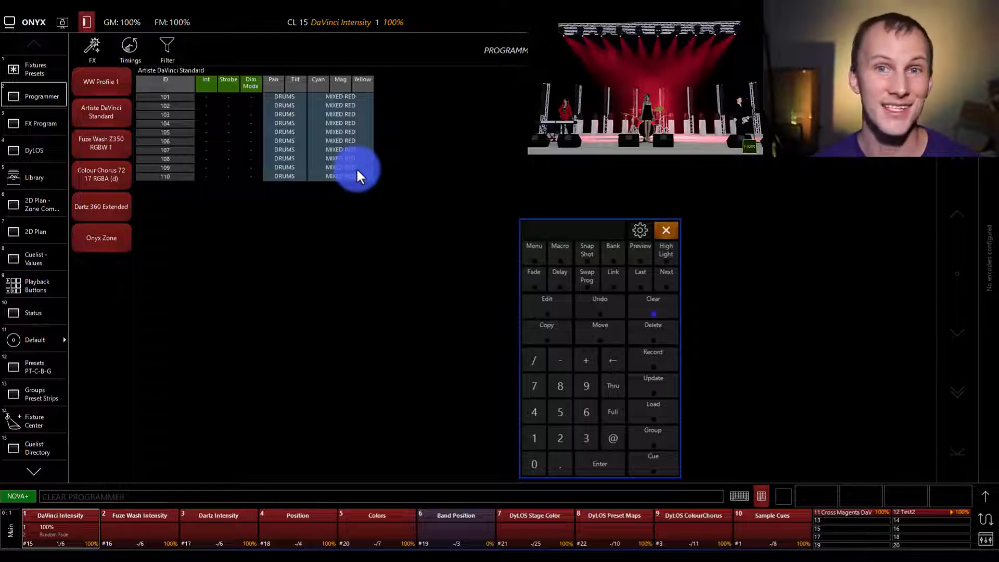
mouse_move(417, 124)
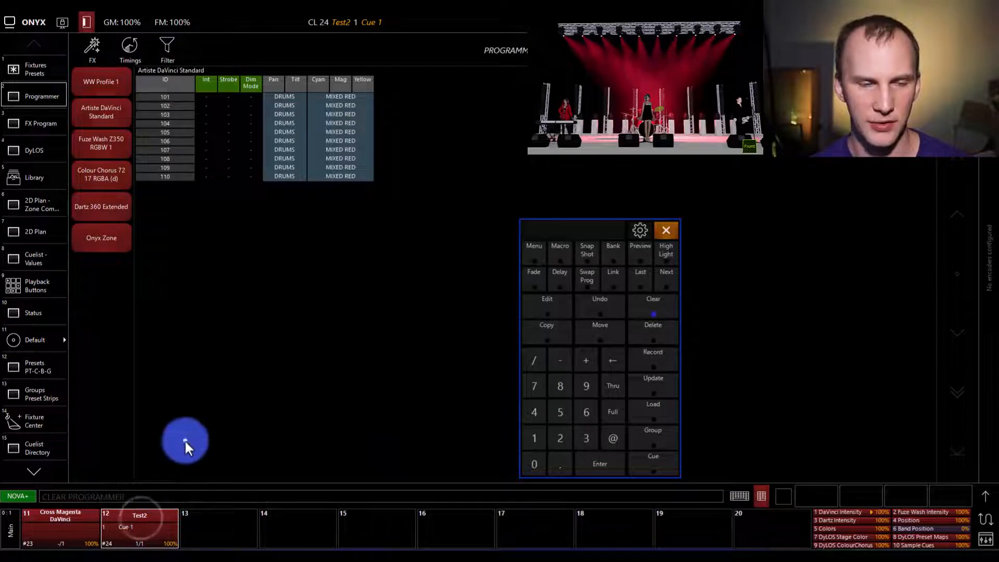
mouse_move(417, 96)
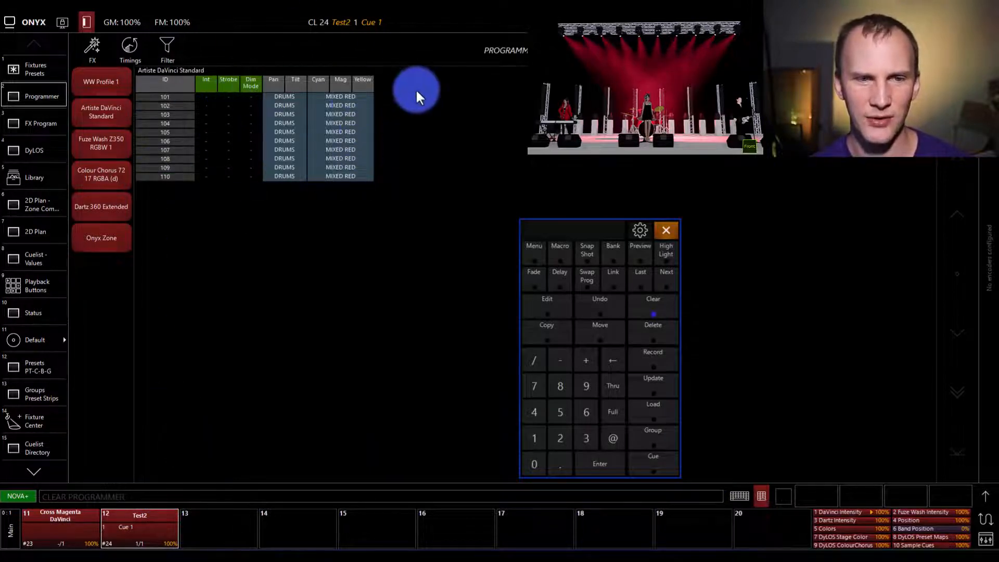
Record Cyan Mix and Mixed Green looks on the DaVinci groups as new Test2 cues, then clear the programmer
click(35, 69)
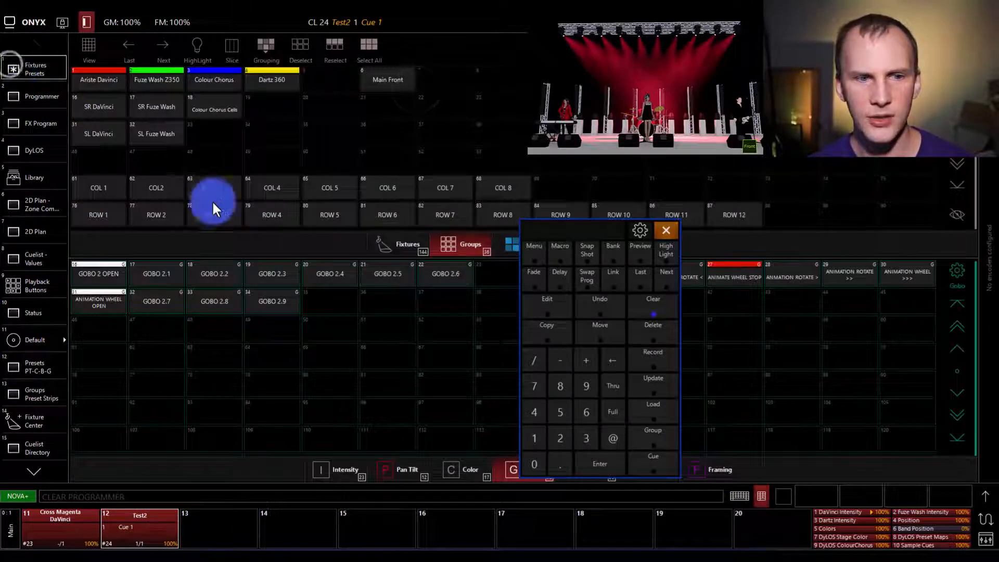
click(471, 469)
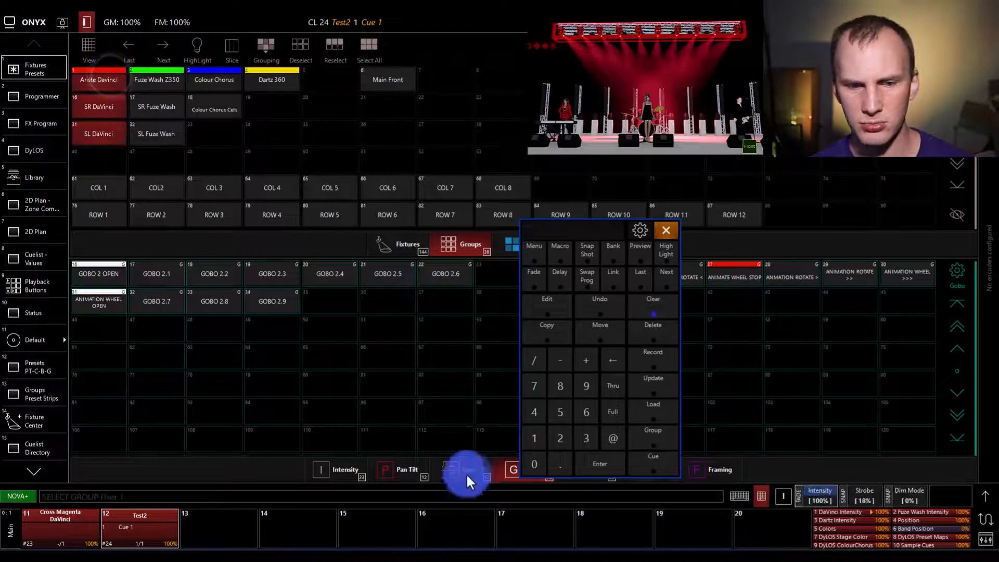
click(465, 469)
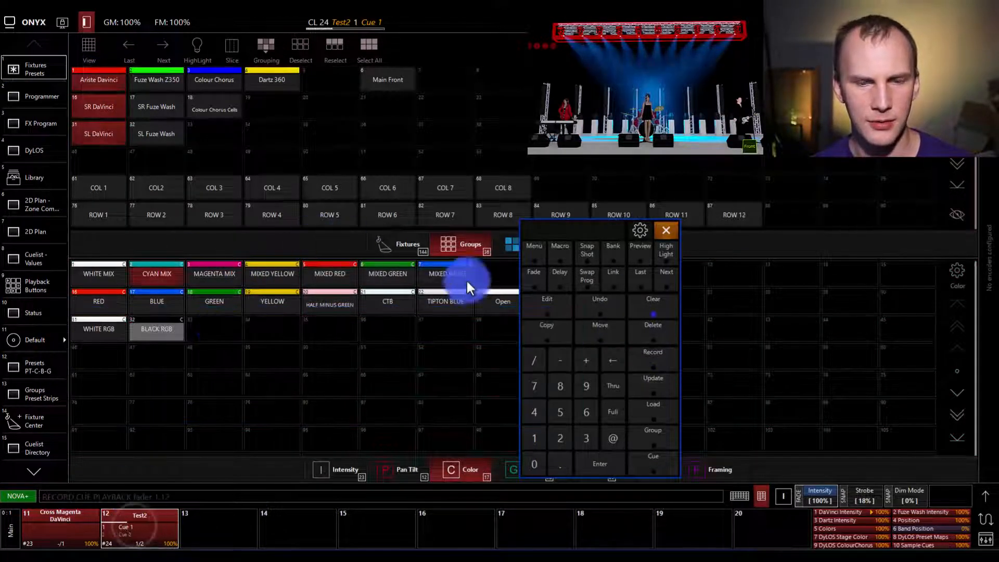
click(387, 274)
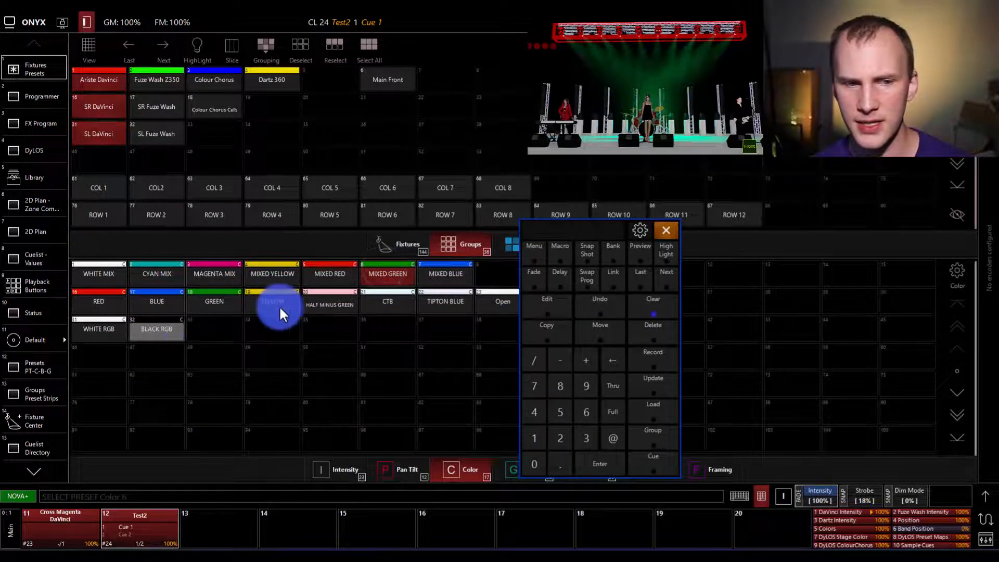
click(651, 354)
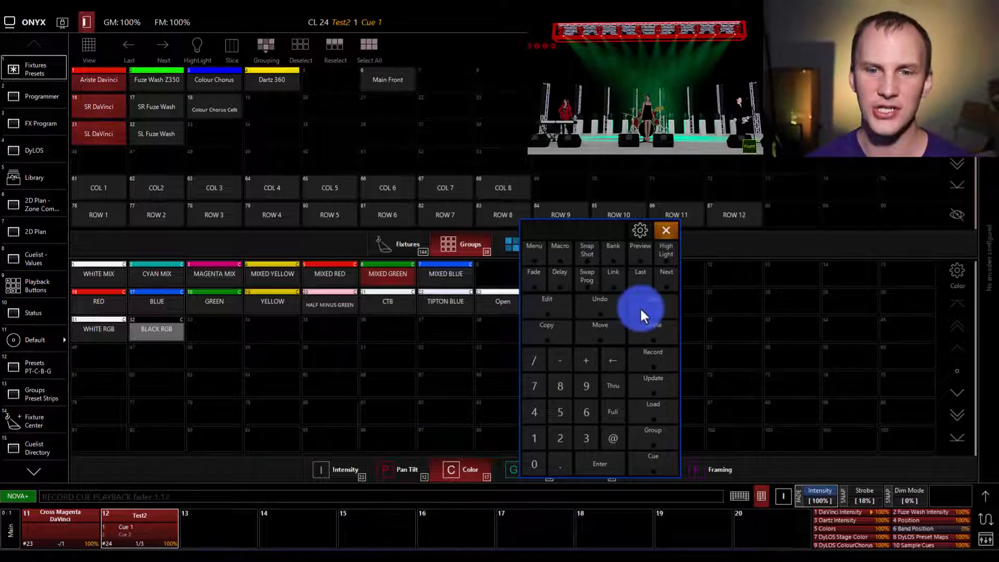
click(652, 298)
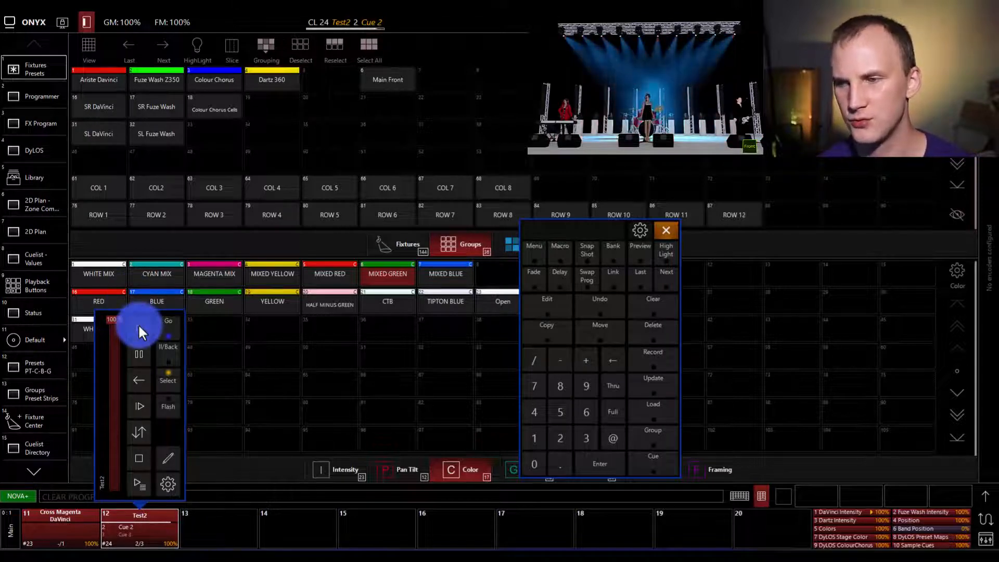
Advance Test2 with Go until Cue 3 of 3 is playing
click(169, 321)
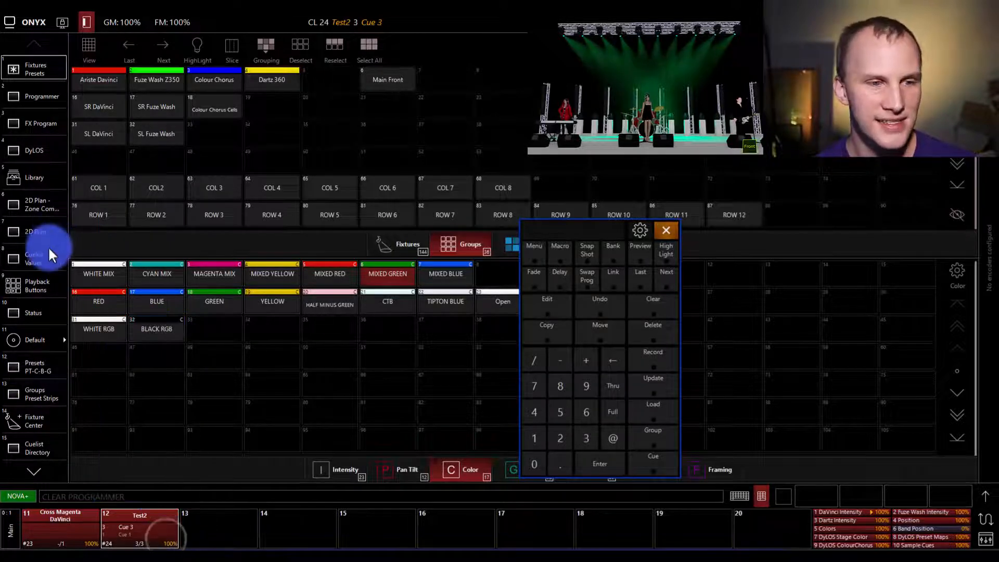
Show Test2 in Cuelist Values view and select Cue 2 to see its cyan values
click(35, 259)
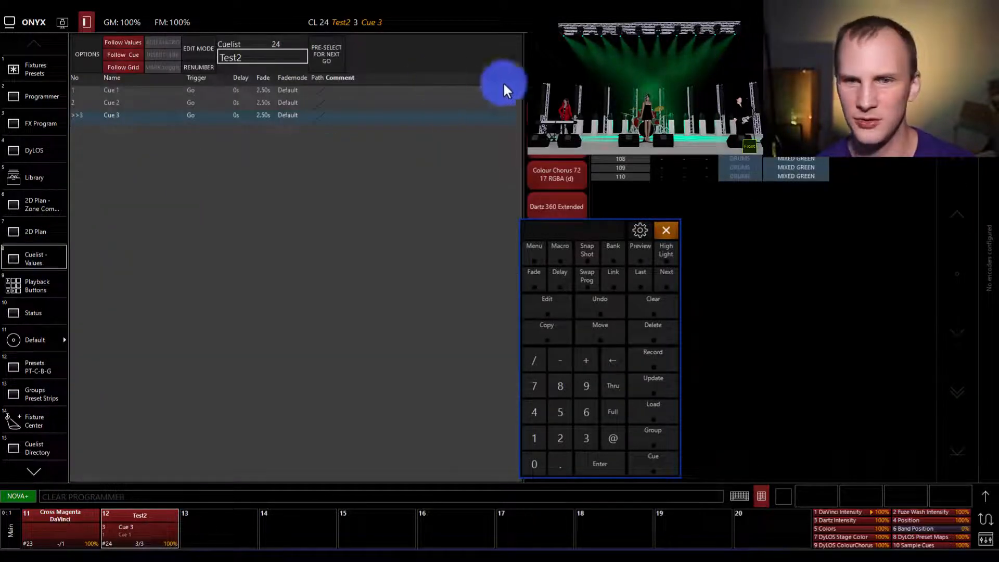
mouse_move(146, 99)
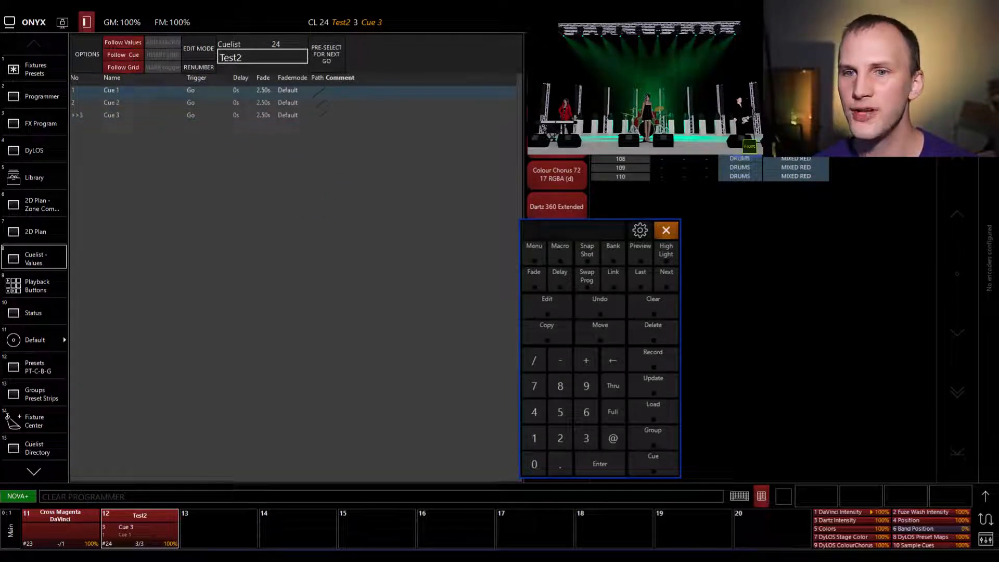
click(119, 105)
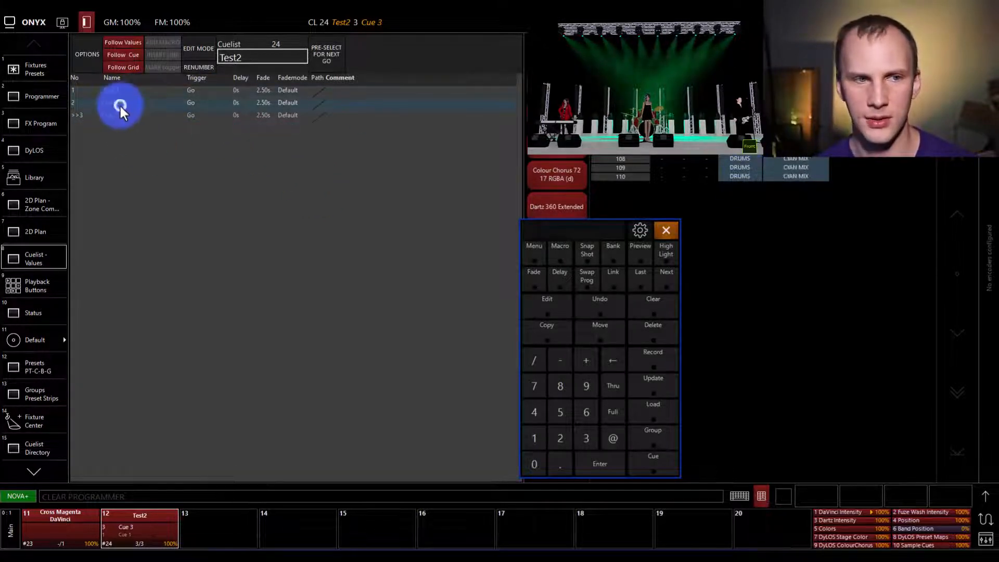